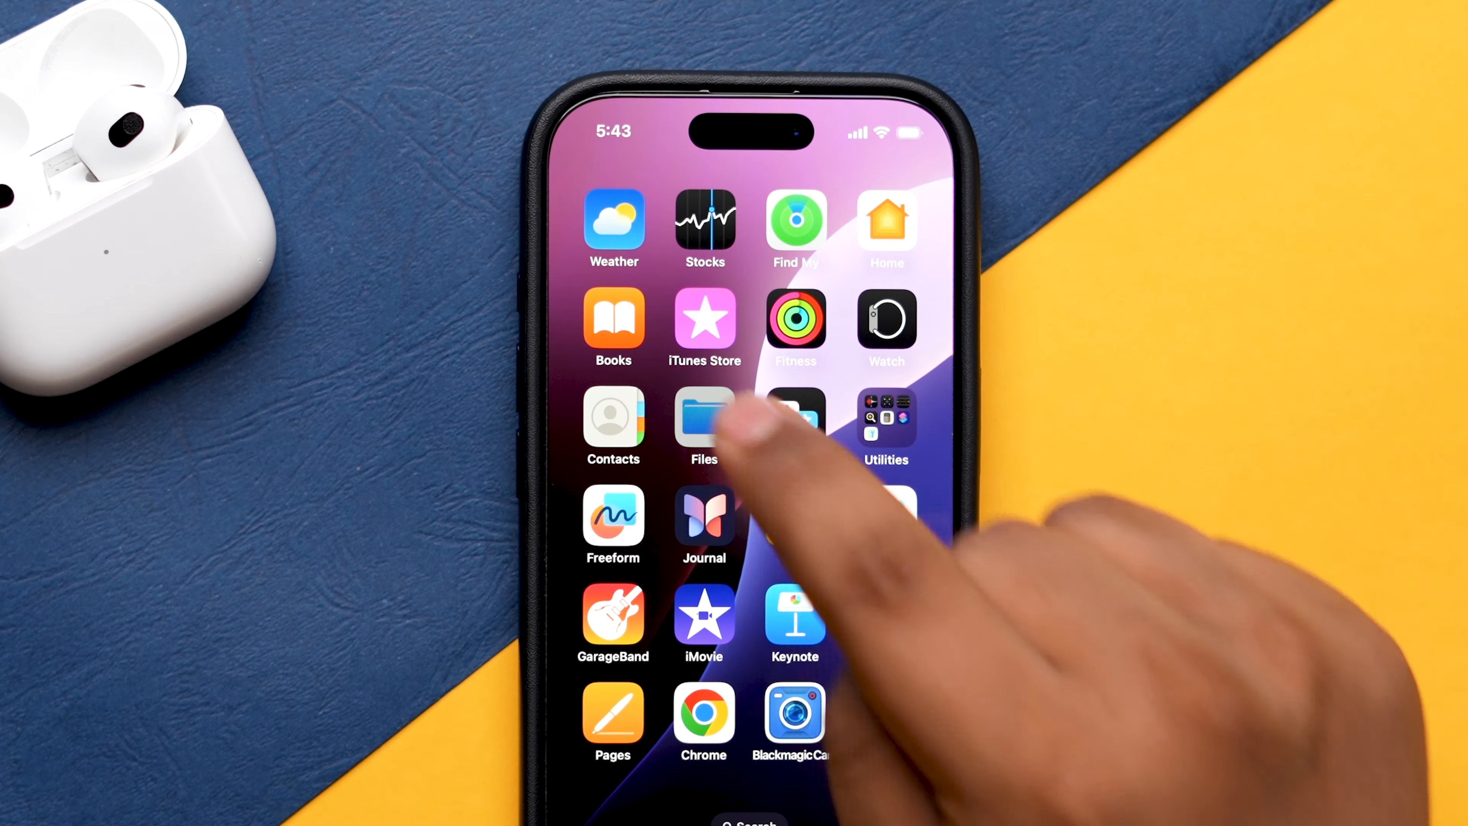
View Get Info for AndroidSettings.docx, showing an Office Open XML word processing document of 10 KB.
left_click(703, 419)
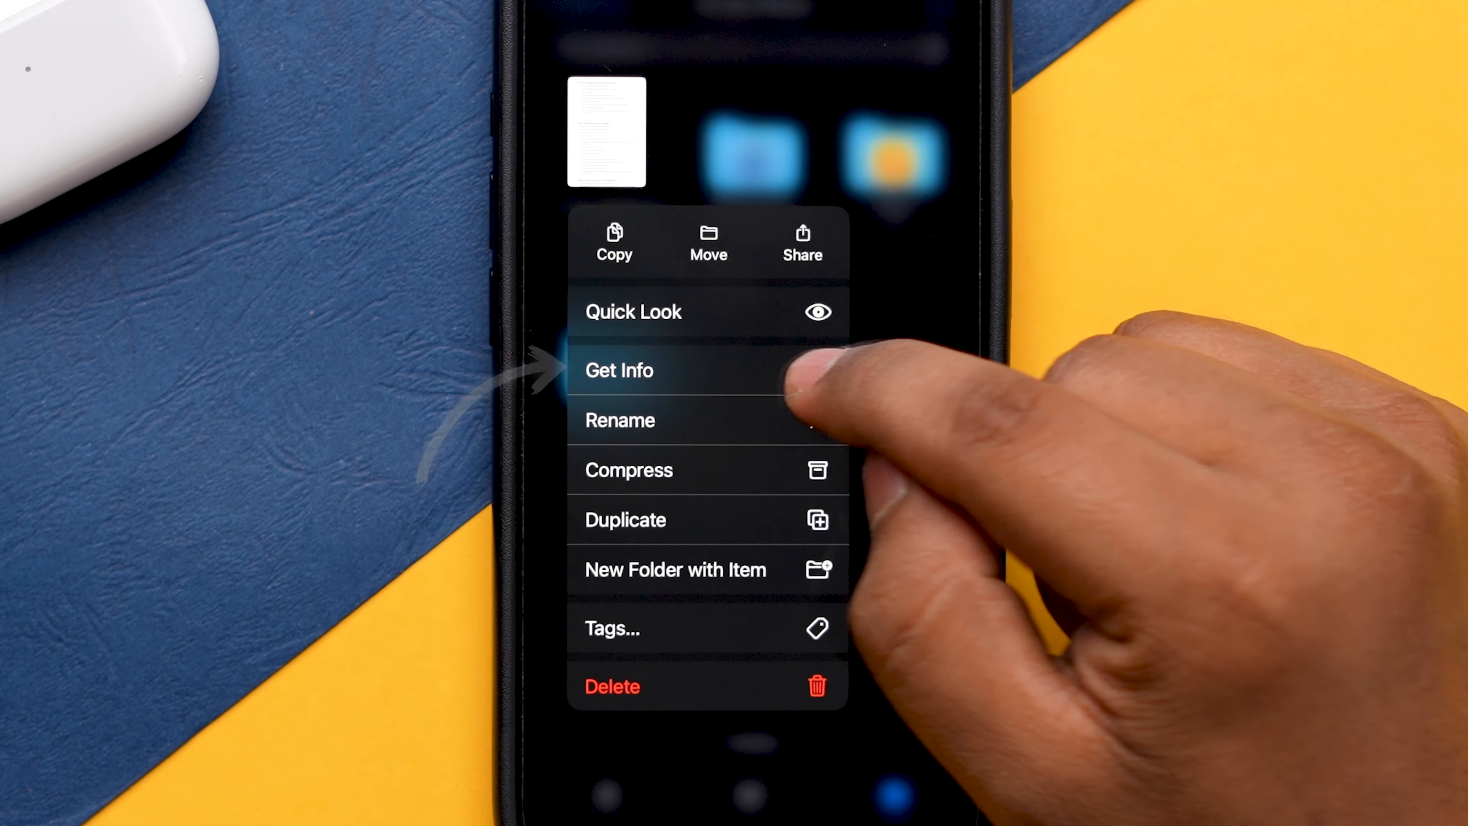
left_click(619, 370)
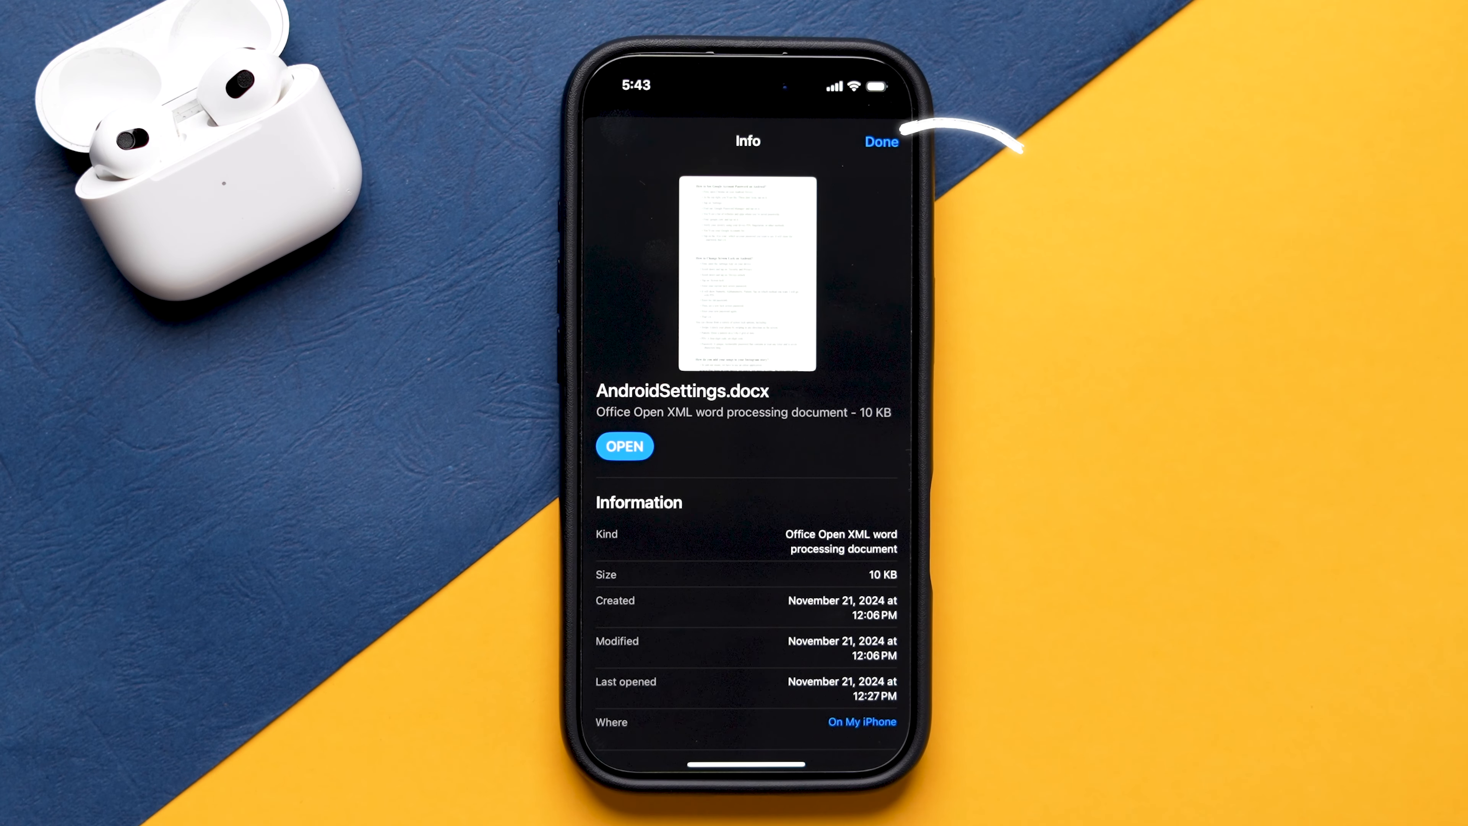
From the open Word document, use Share then Print to generate an 85 KB PDF version.
left_click(881, 142)
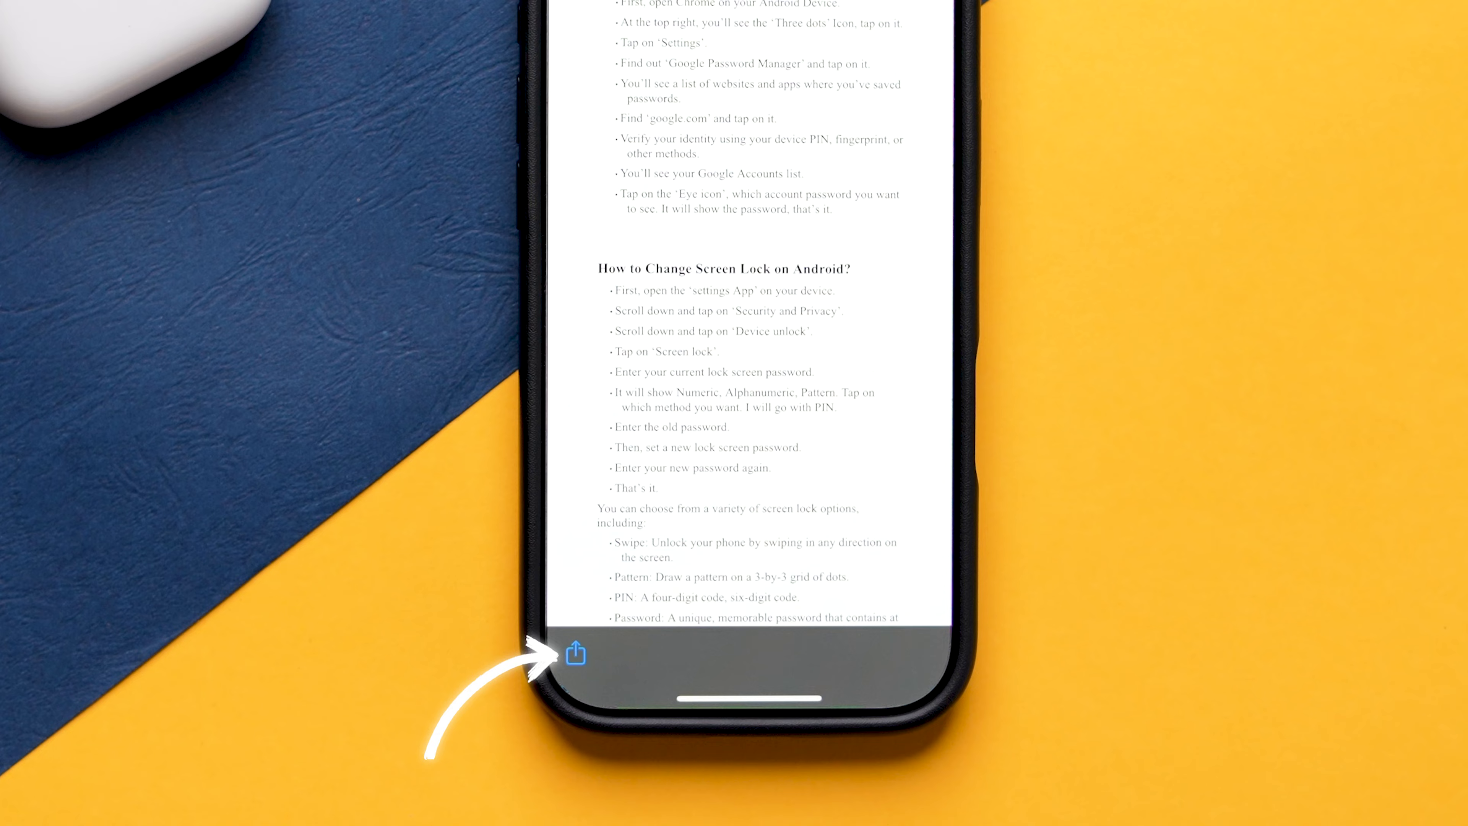
left_click(575, 655)
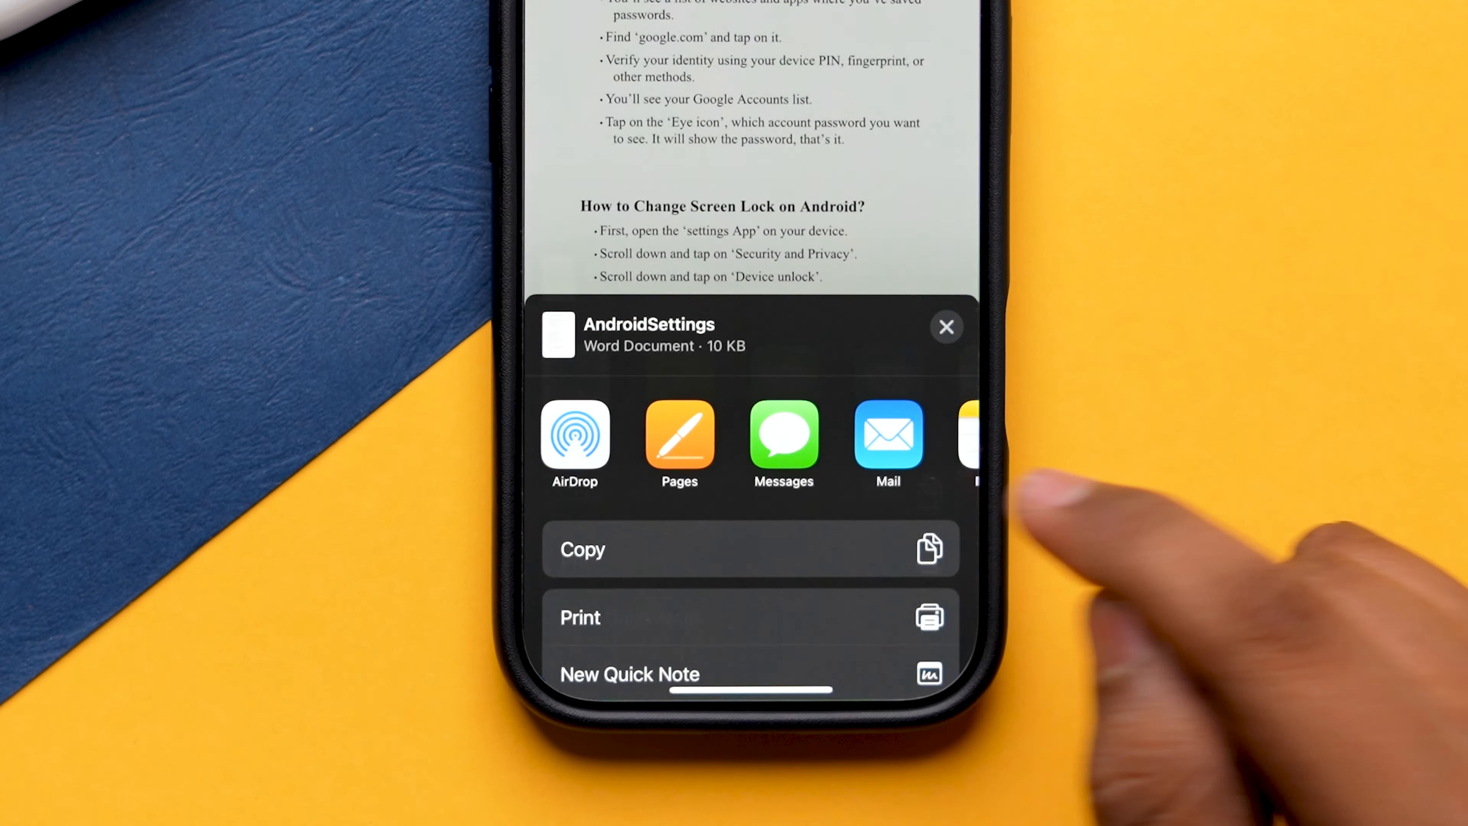
left_click(580, 617)
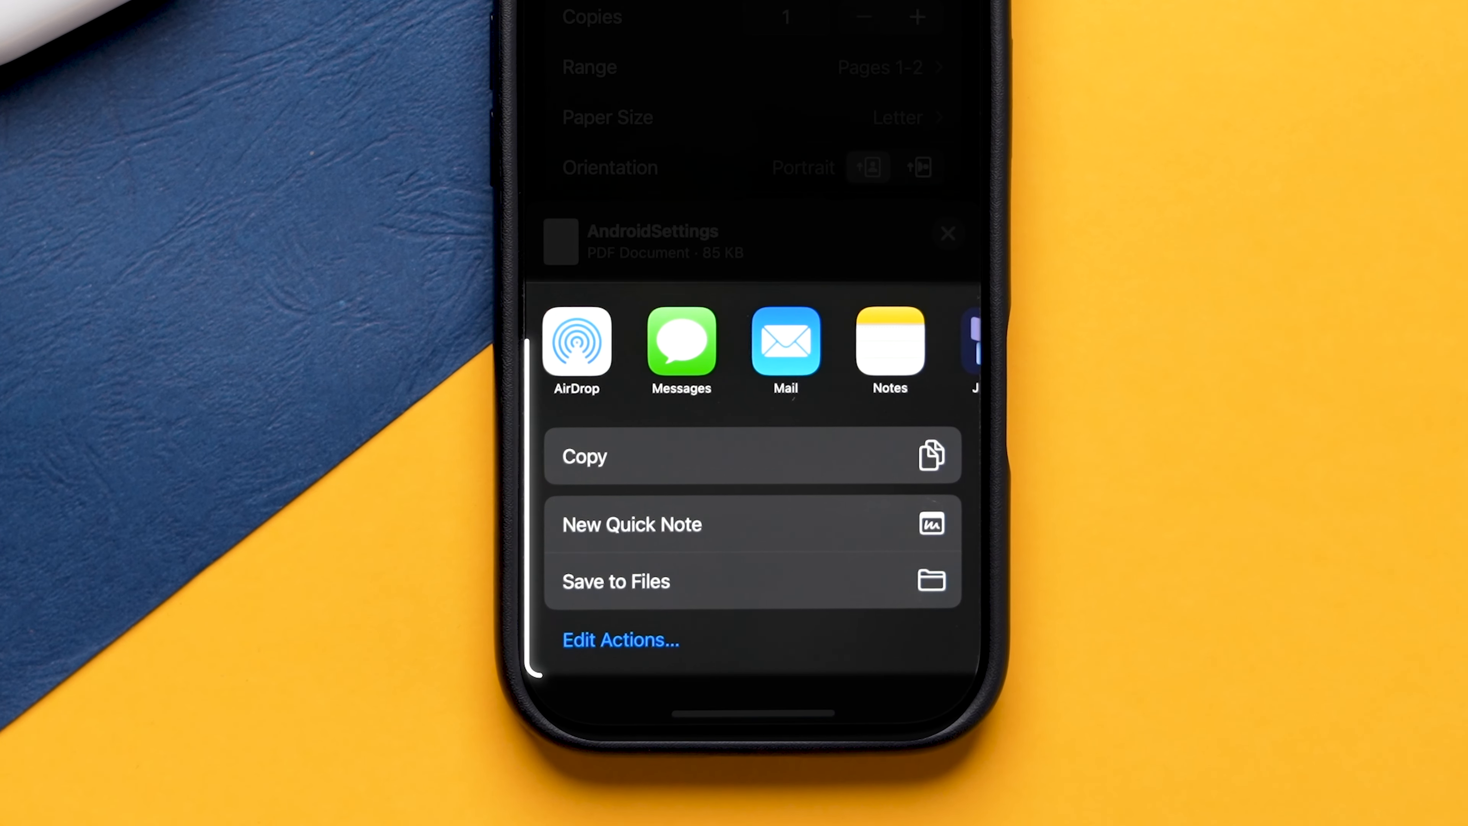
Save the AndroidSettings PDF to Files with On My iPhone as the location.
left_click(729, 581)
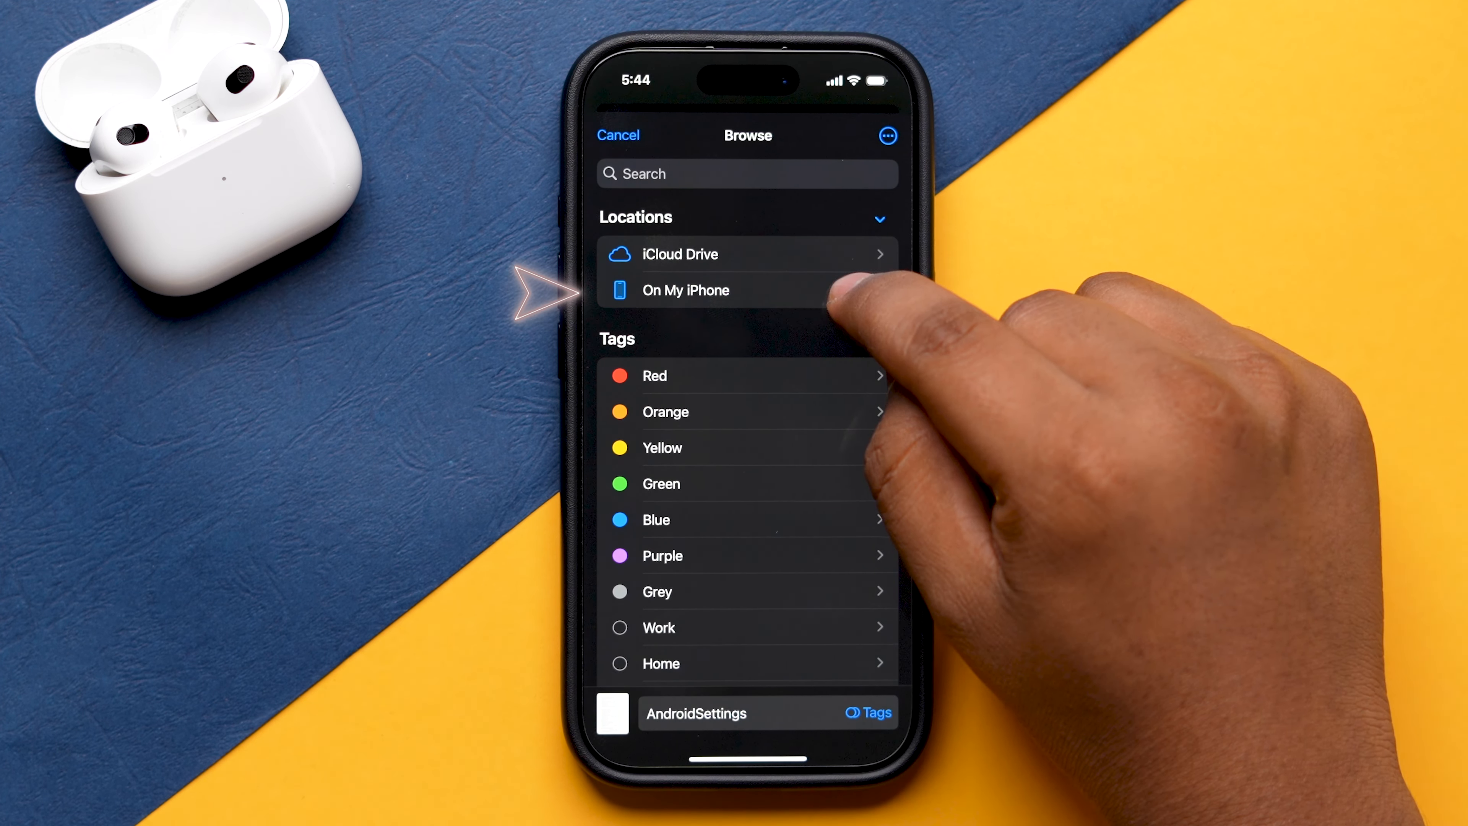
left_click(686, 289)
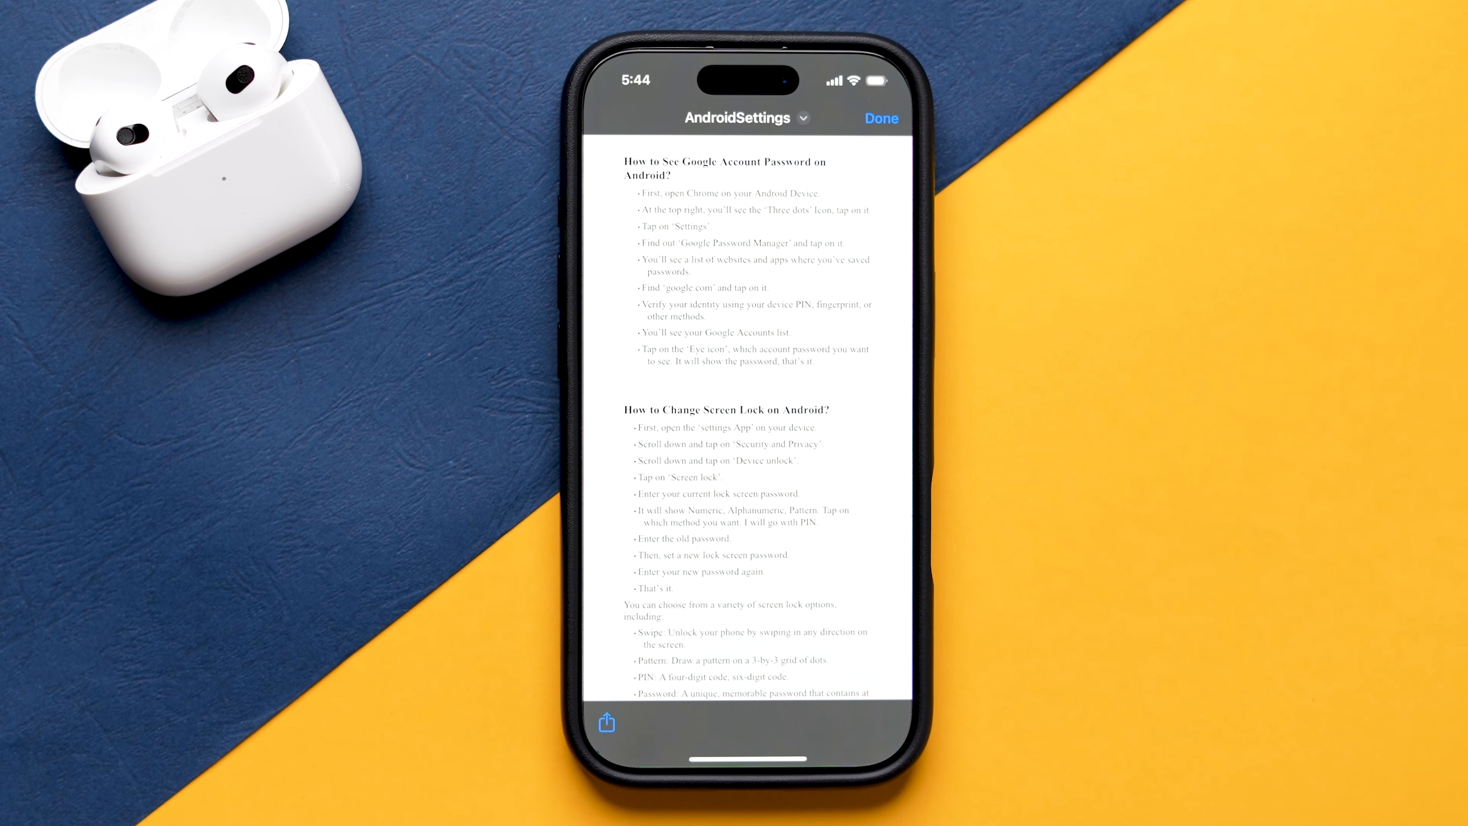
View Get Info for AndroidSettings.pdf, confirming Kind: PDF document, 85 KB.
left_click(881, 119)
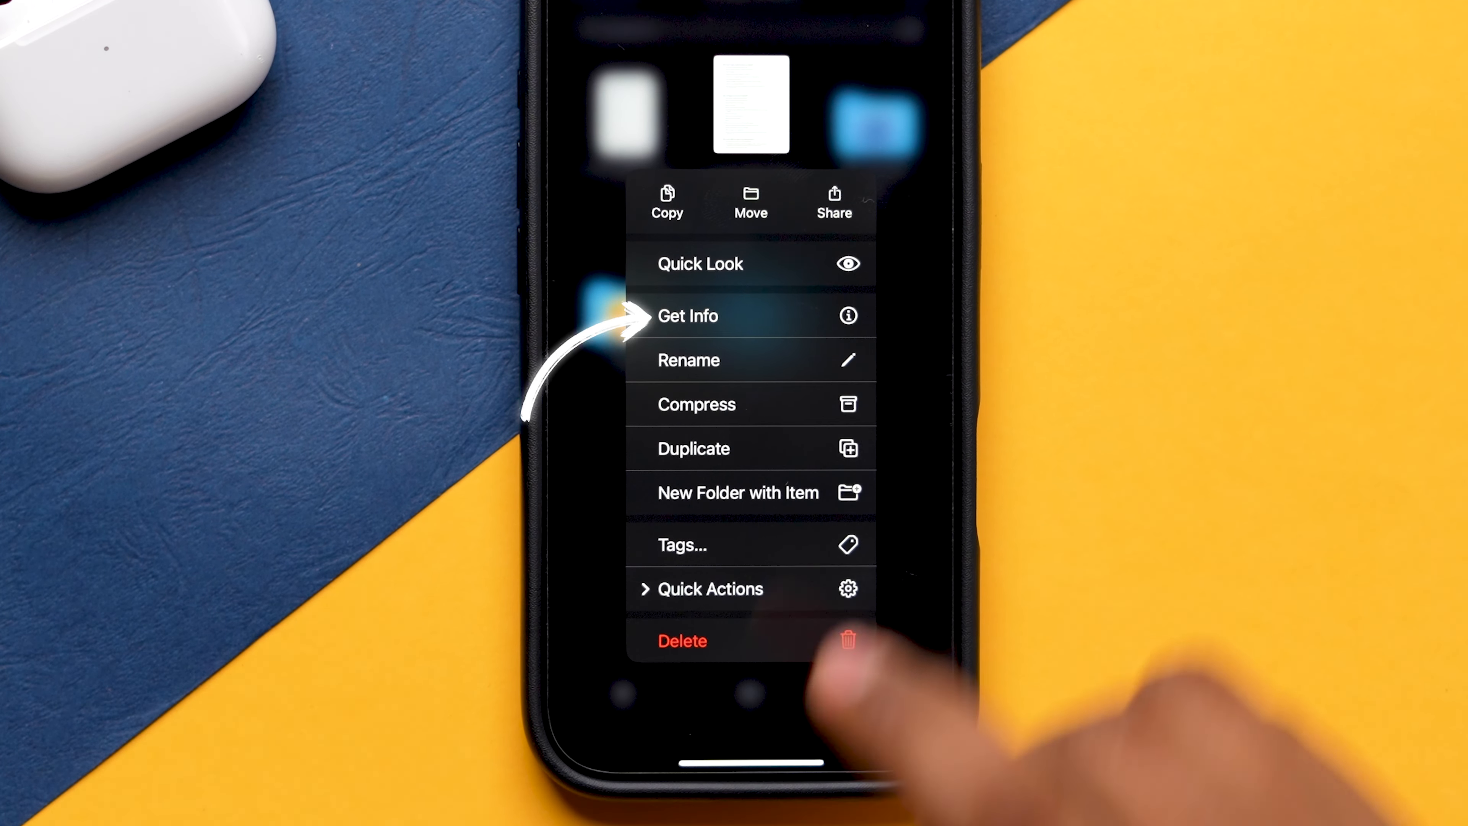
left_click(688, 316)
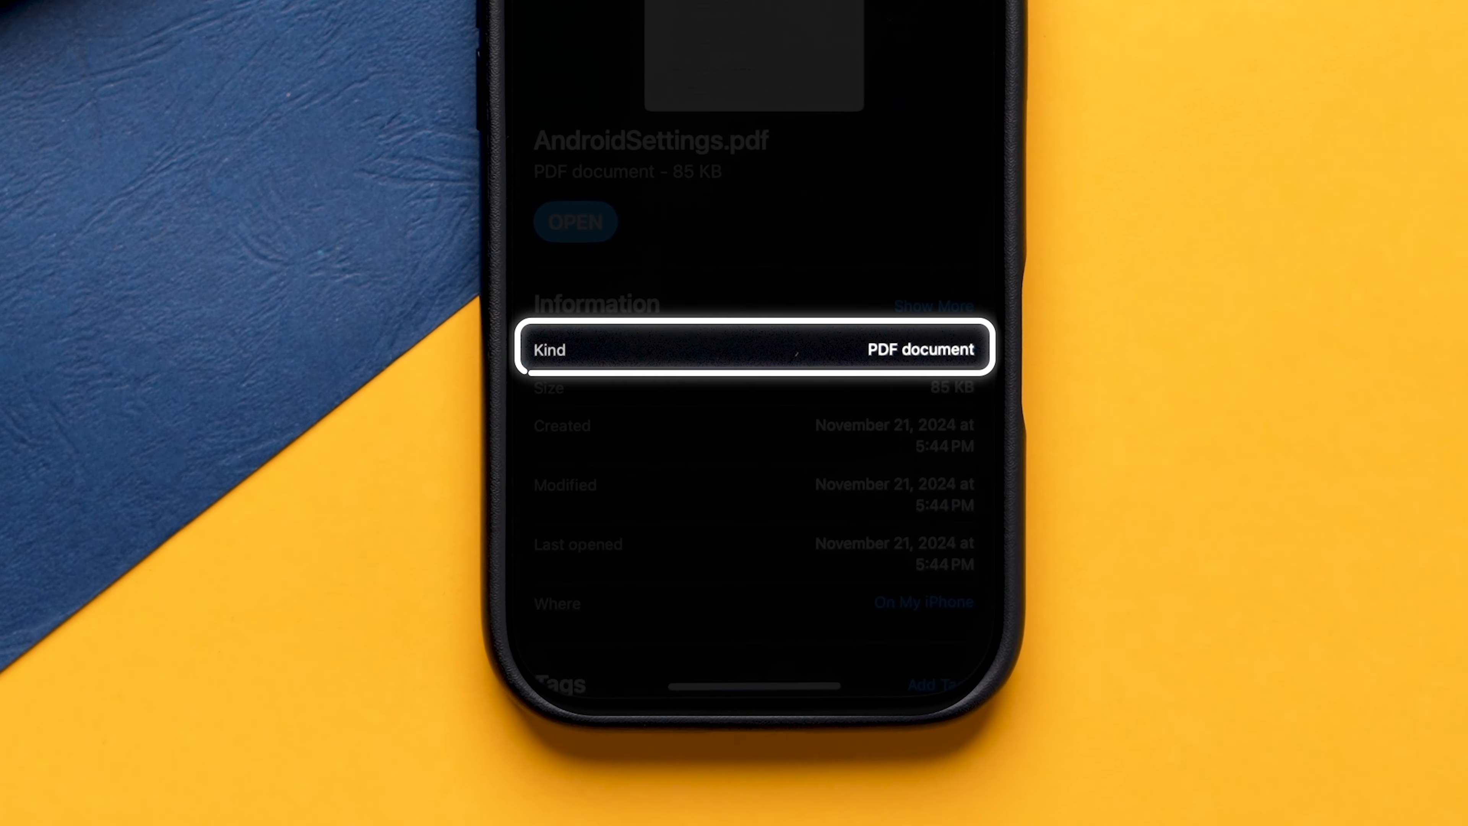